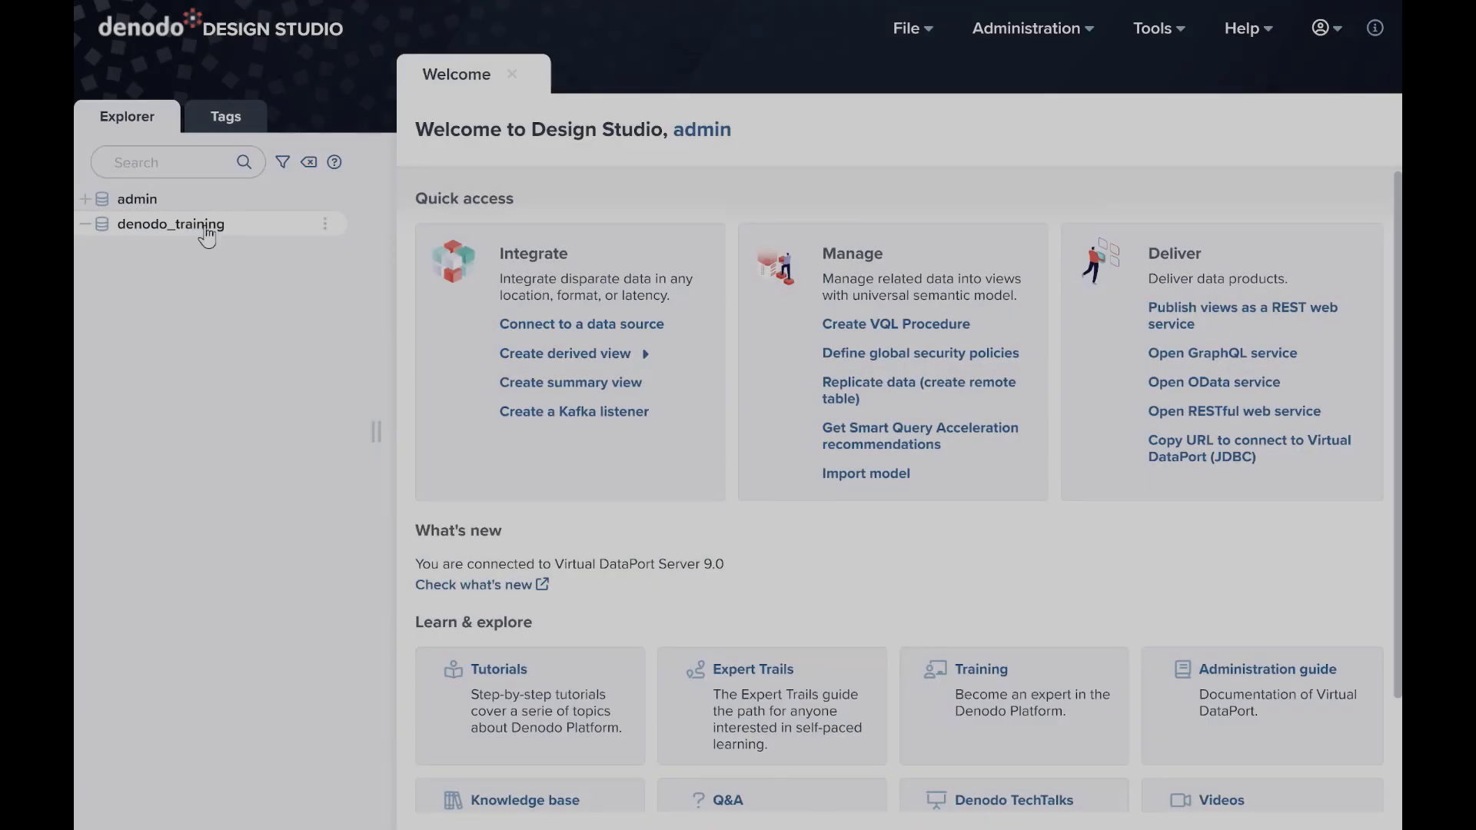
# Step: Create a new data source from the denodo_training database's actions menu
pyautogui.click(323, 224)
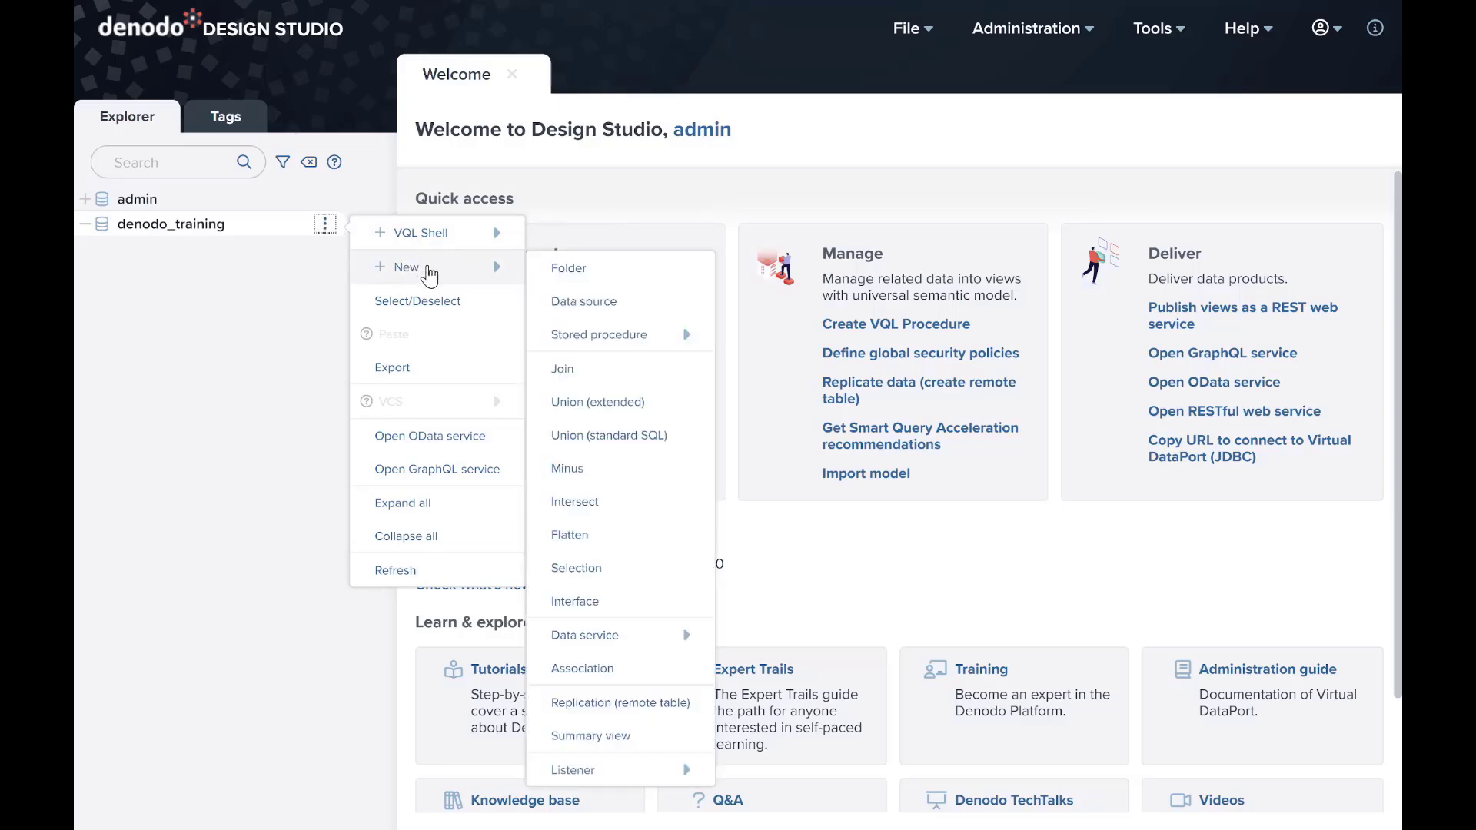
pyautogui.moveTo(613, 275)
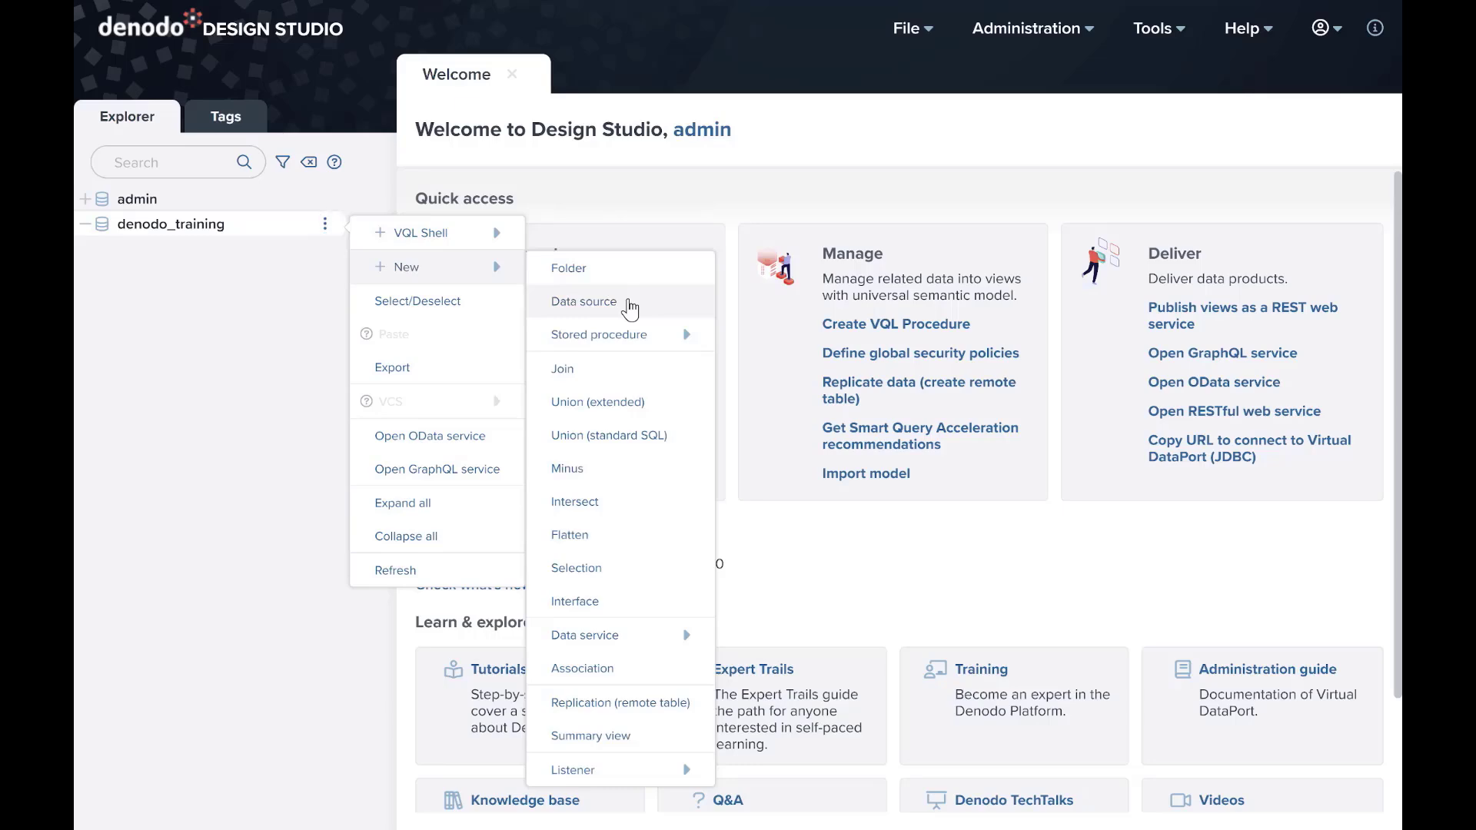
pyautogui.click(583, 302)
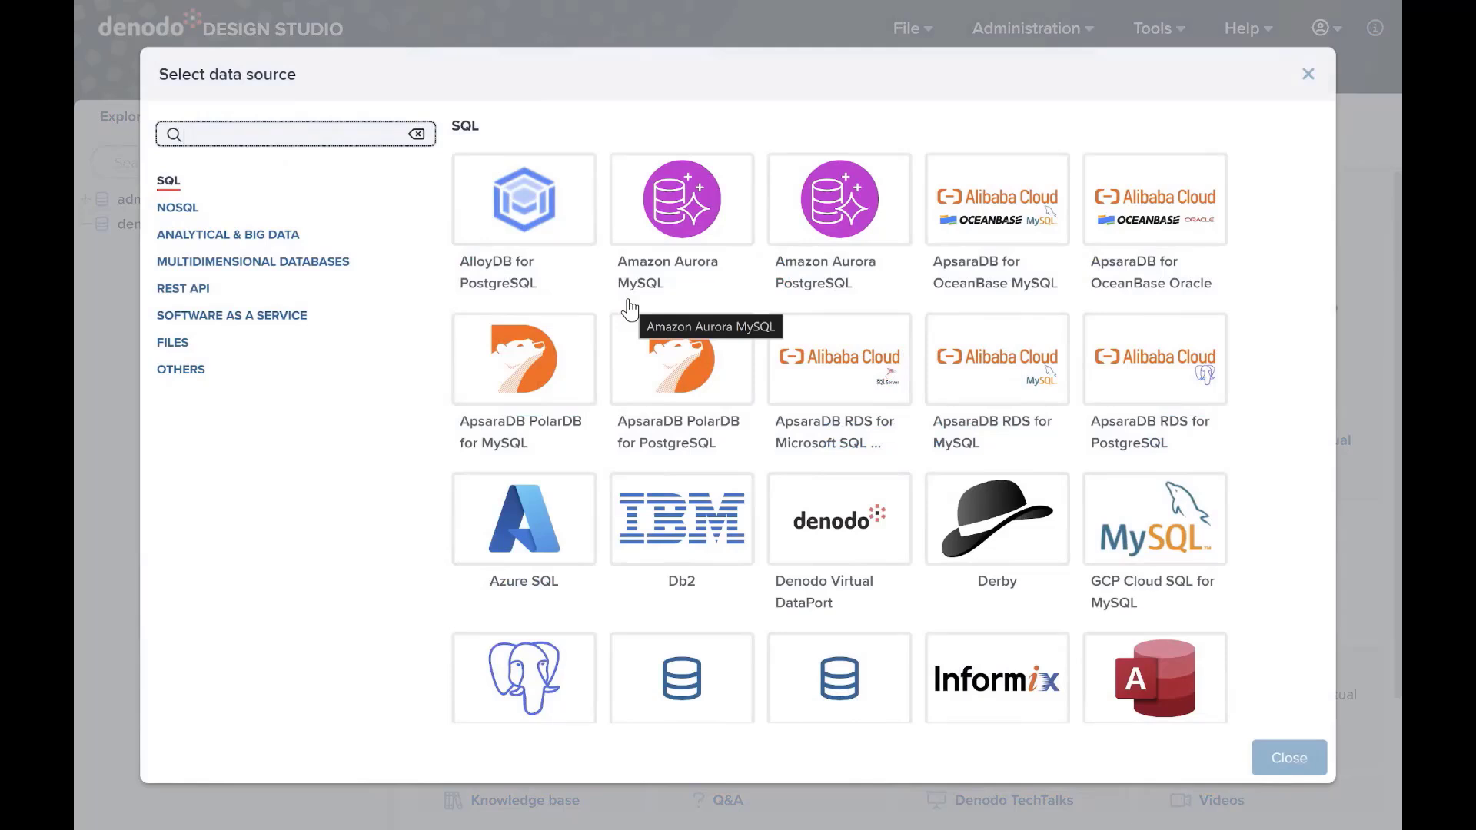
pyautogui.moveTo(462, 229)
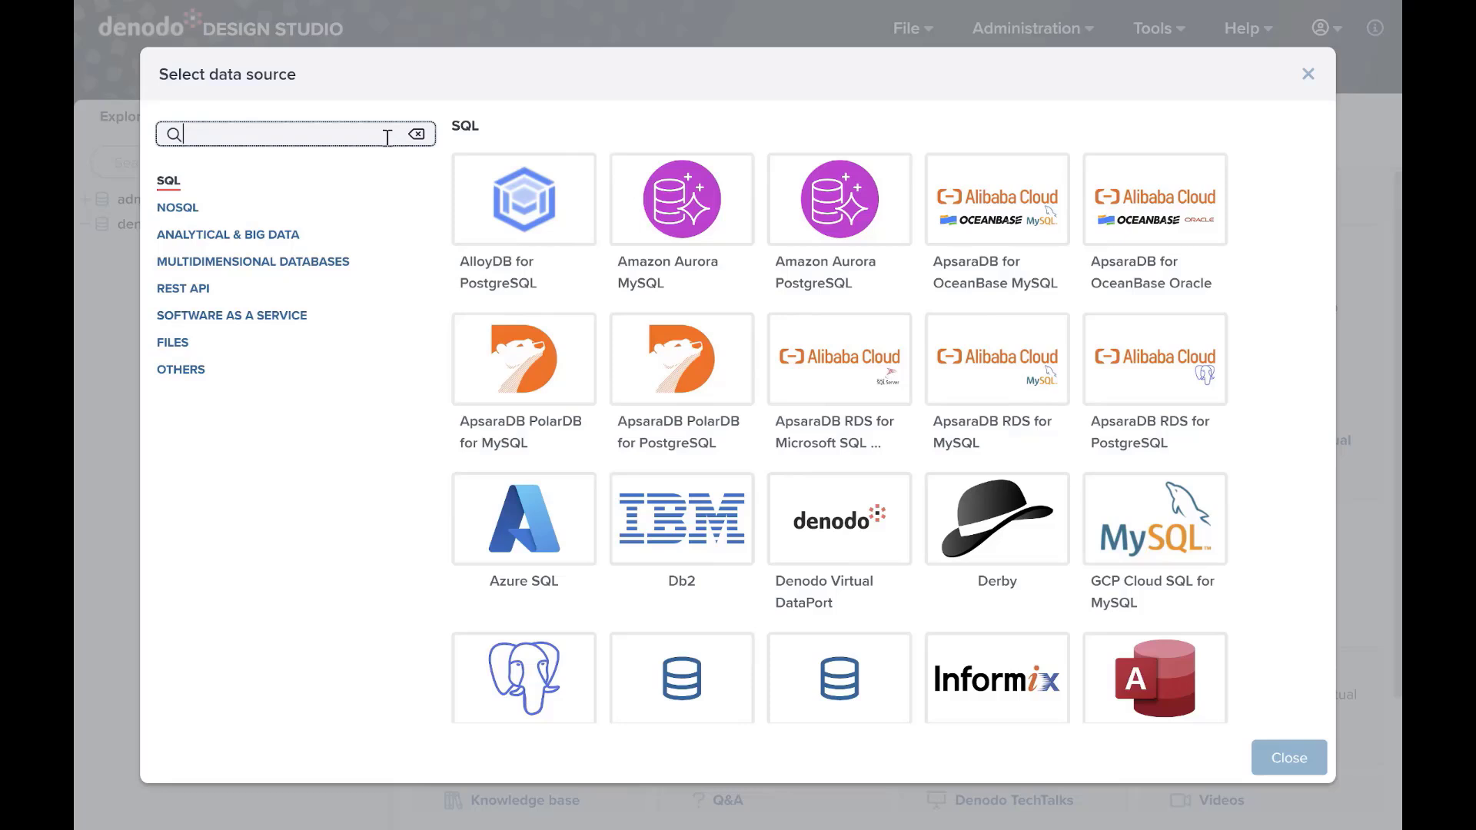
# Step: Search the source catalog for 'po' and choose the PostgreSQL type
pyautogui.write('post')
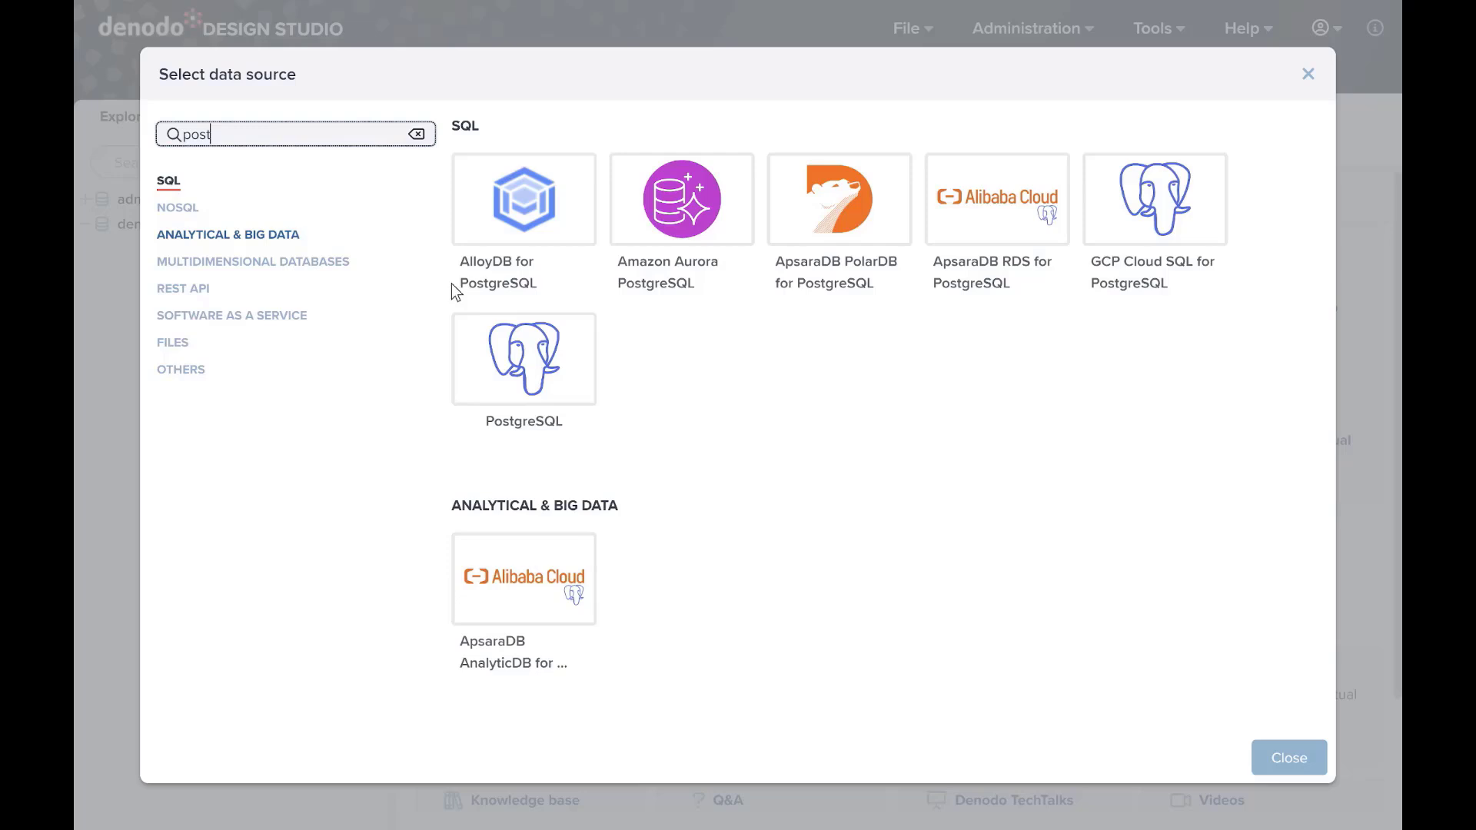
pyautogui.moveTo(472, 336)
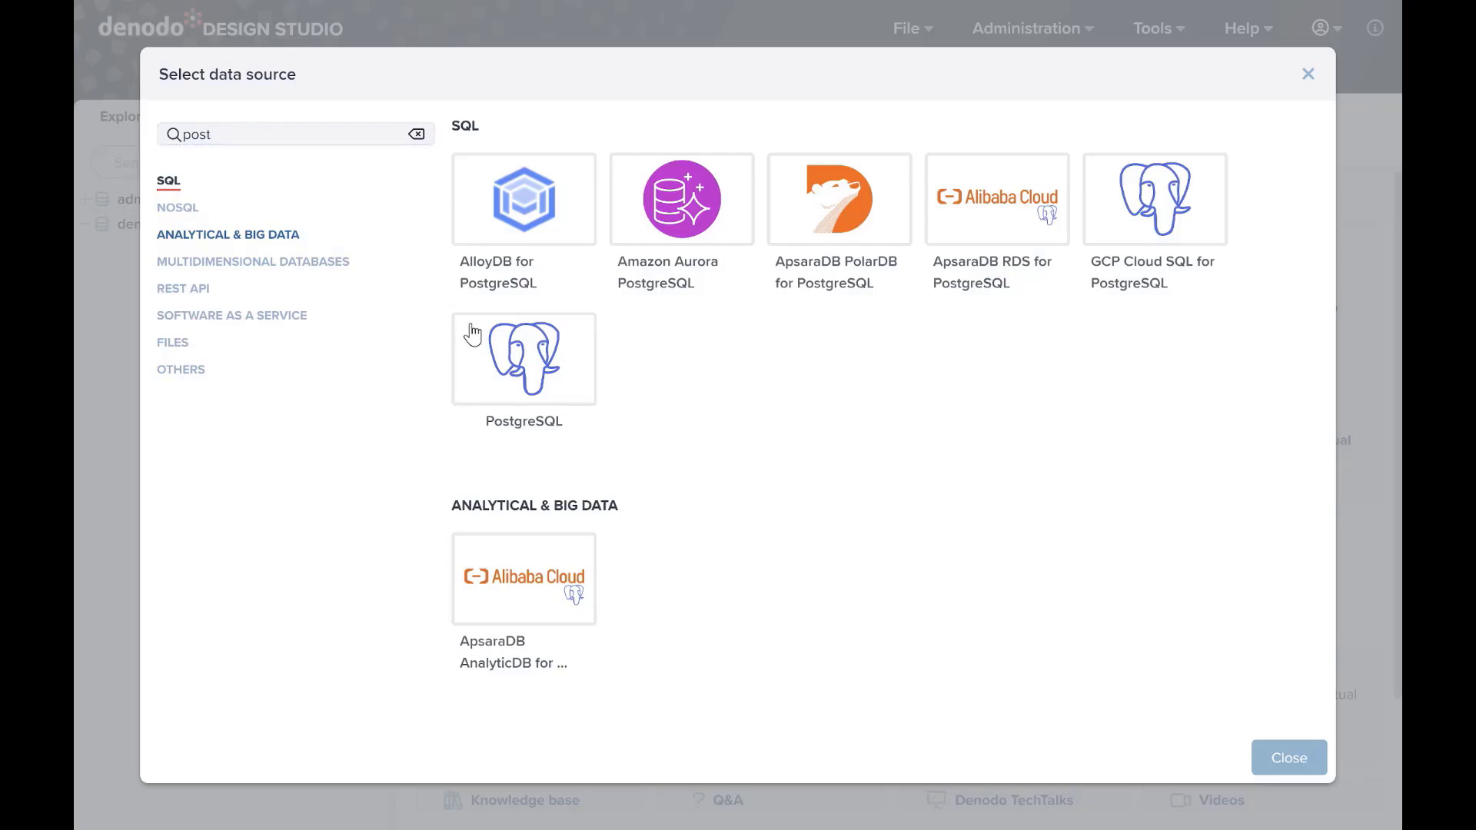
pyautogui.click(524, 359)
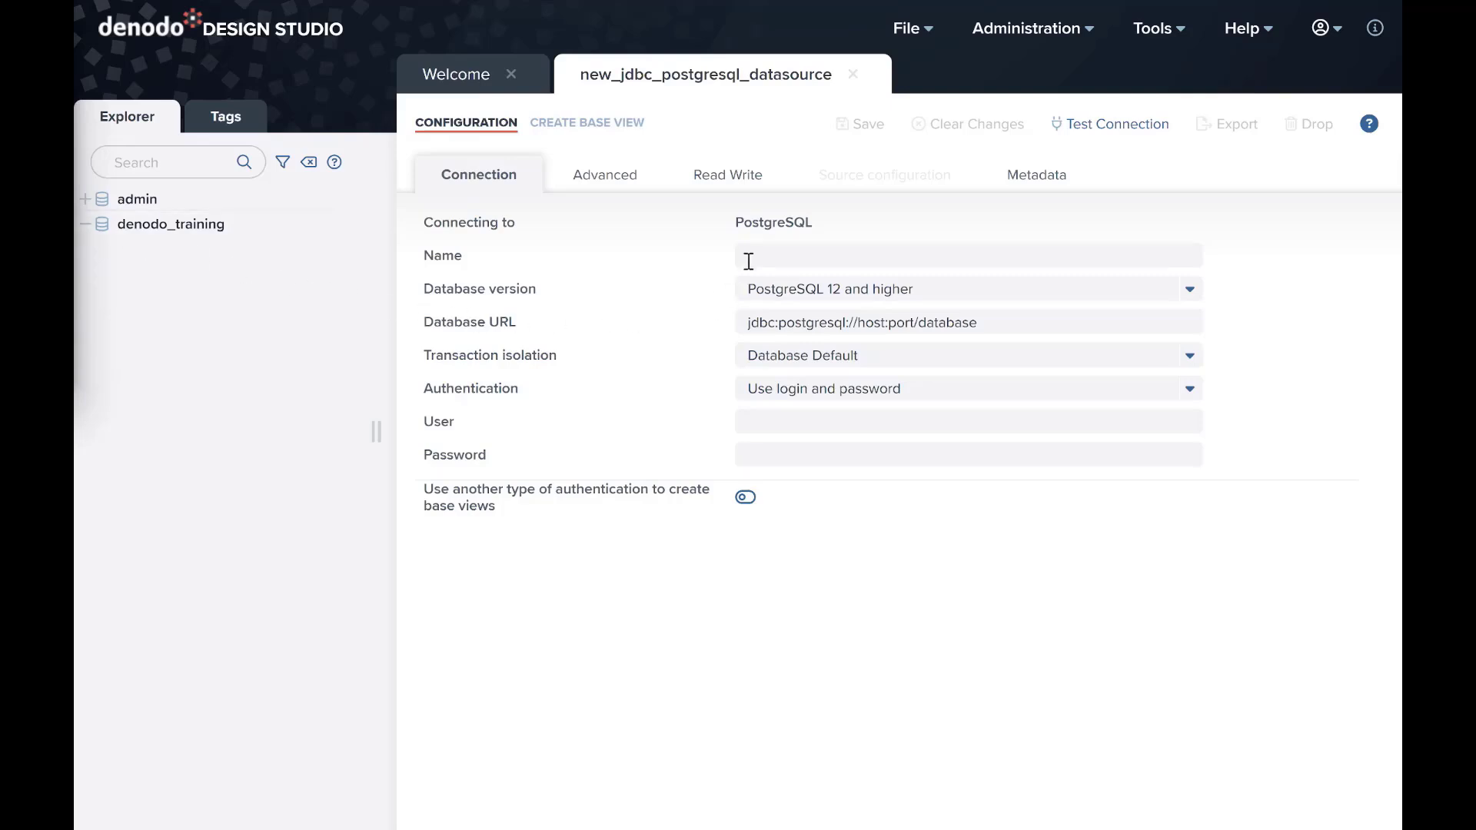
# Step: Enter ds_web_orders as the data source Name
pyautogui.write('ds_web_orders')
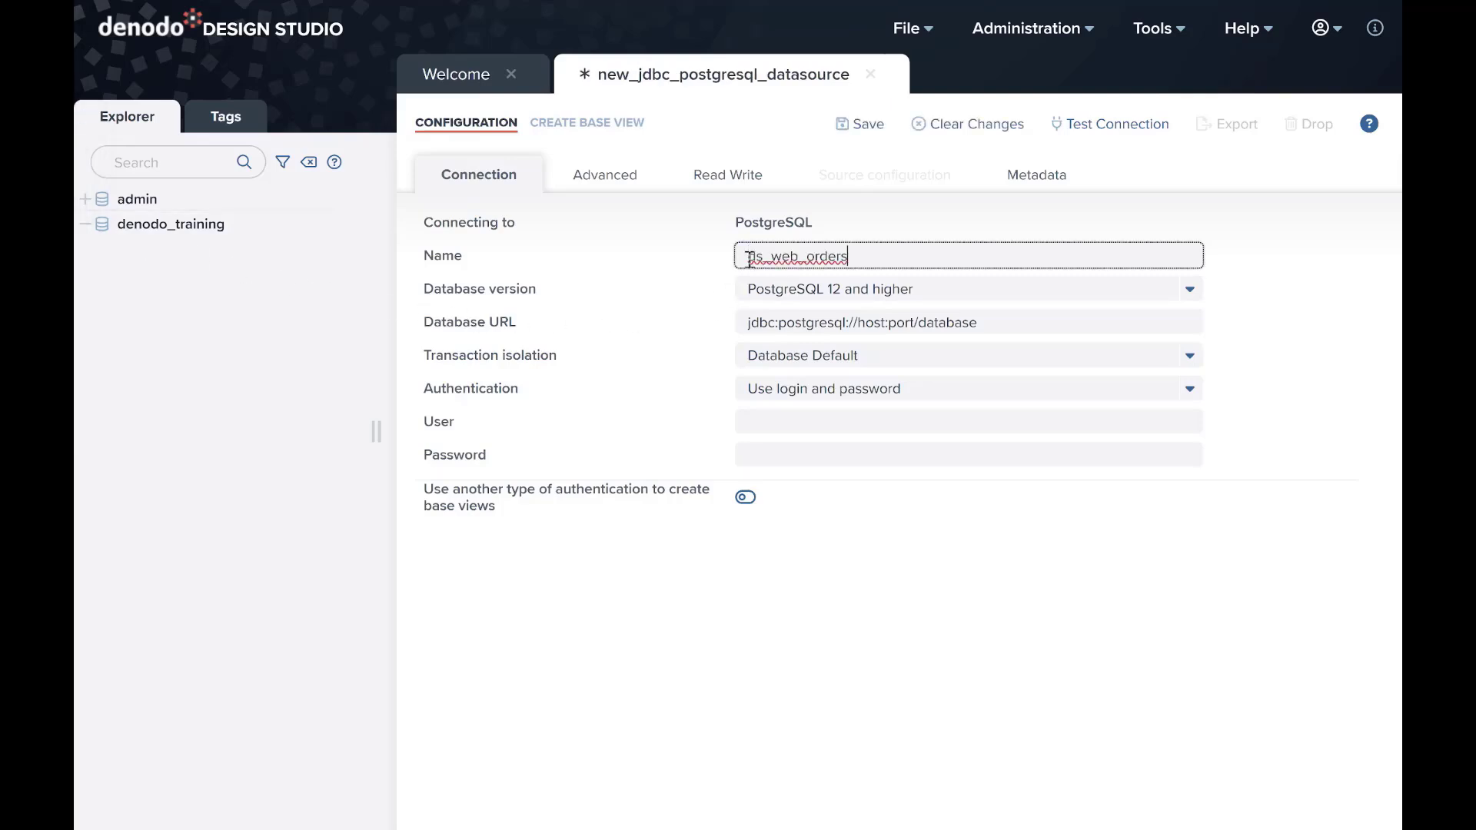
pyautogui.write('ds_web_orders')
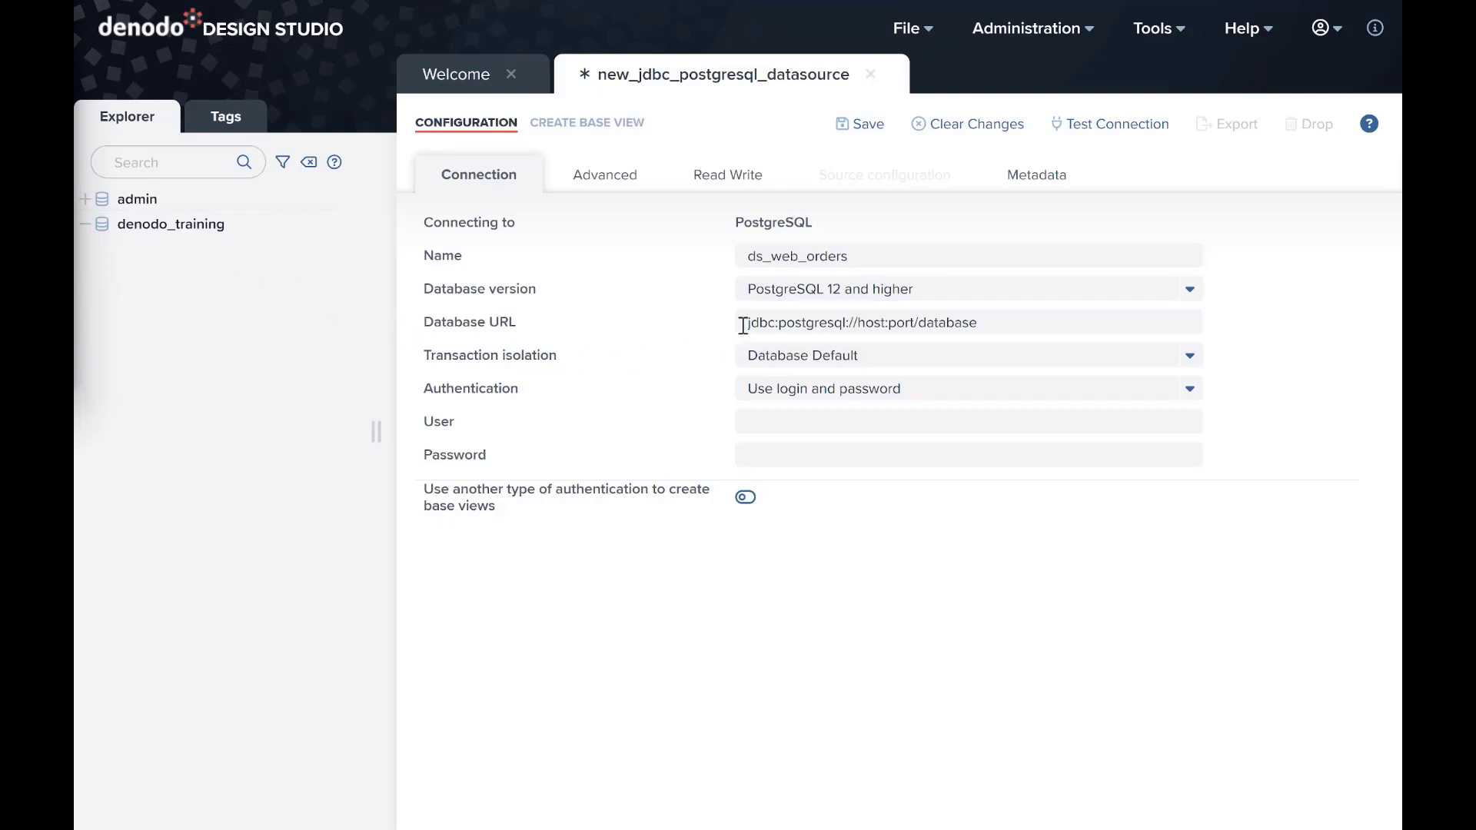
# Step: Set the Database URL to jdbc:postgresql://localhost:5432/website_sys
pyautogui.write('jdbc:postgresql://localhost:5432/website_sys')
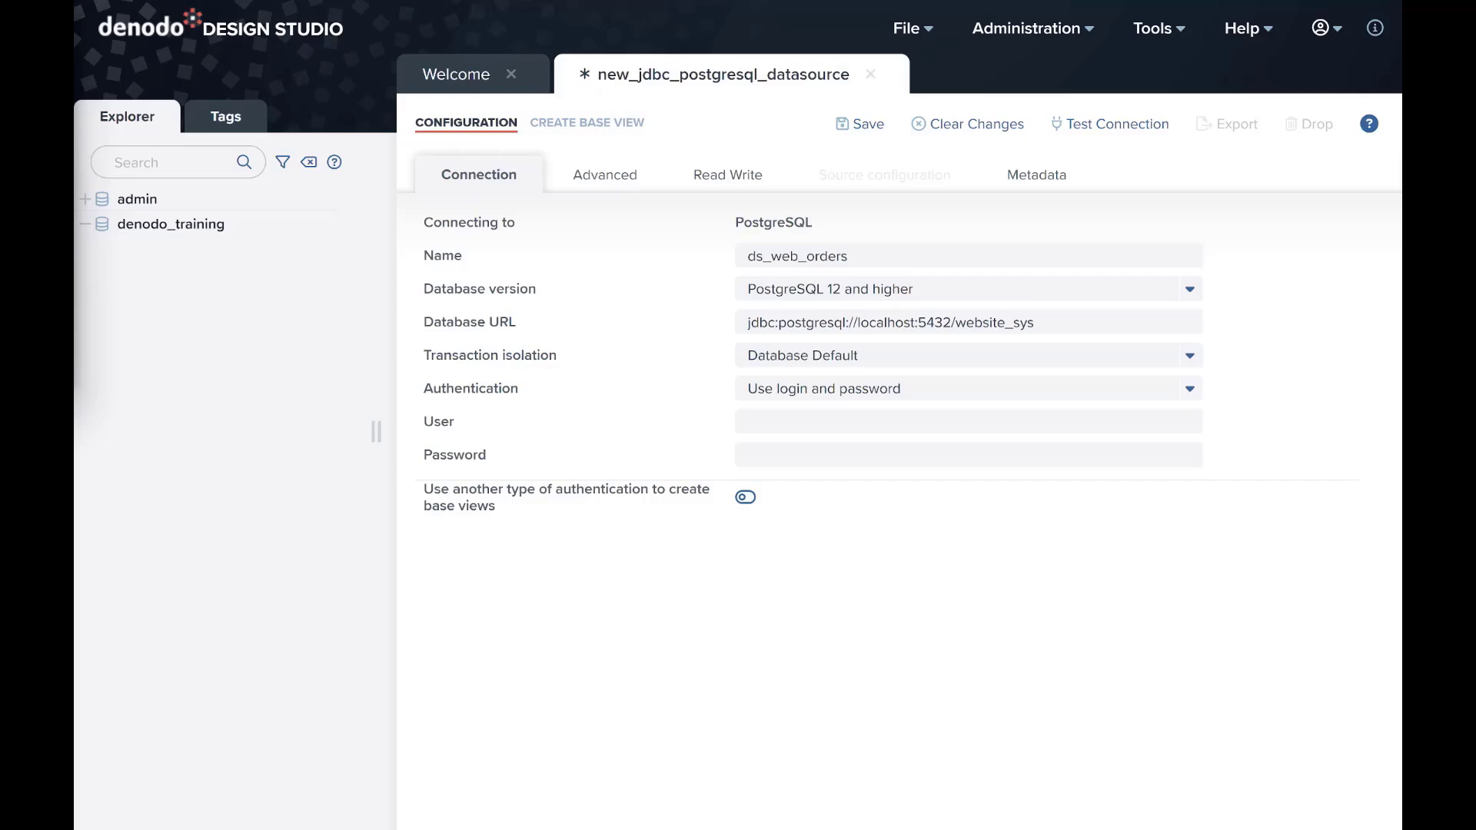
# Step: Enter user website_sys and its password, then test the connection successfully
pyautogui.click(968, 421)
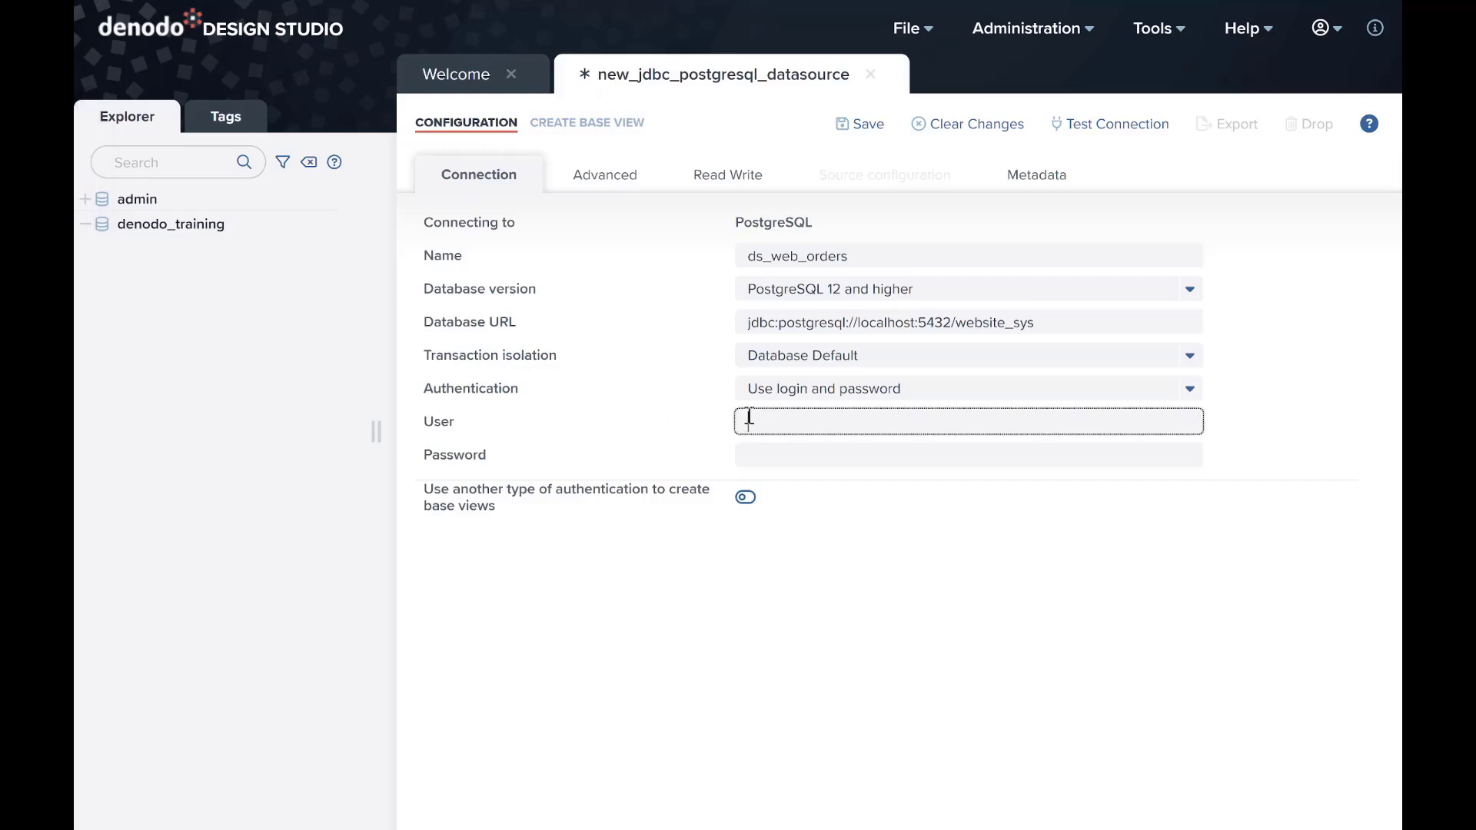
pyautogui.write('website_sys')
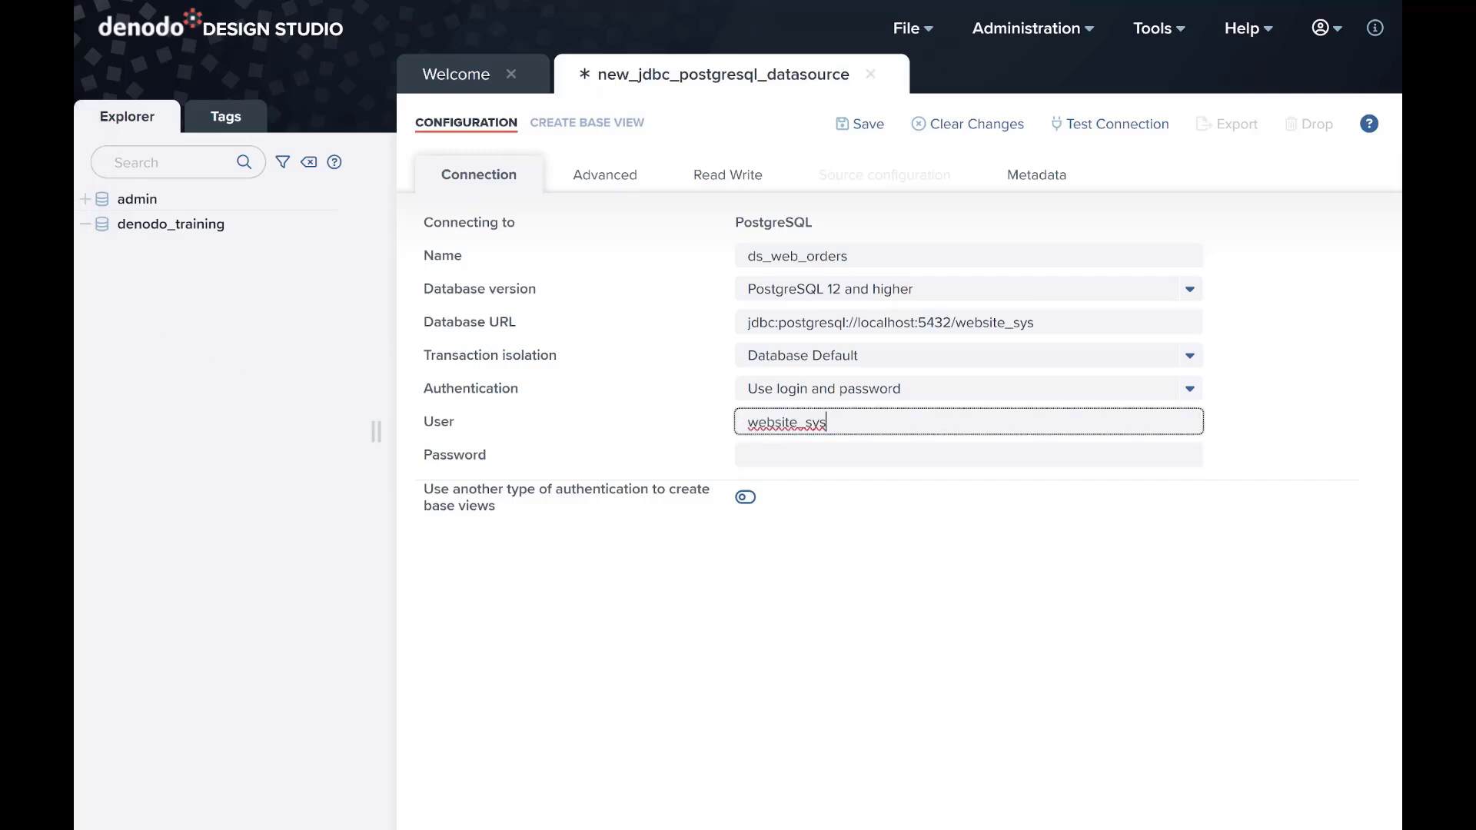
pyautogui.click(968, 455)
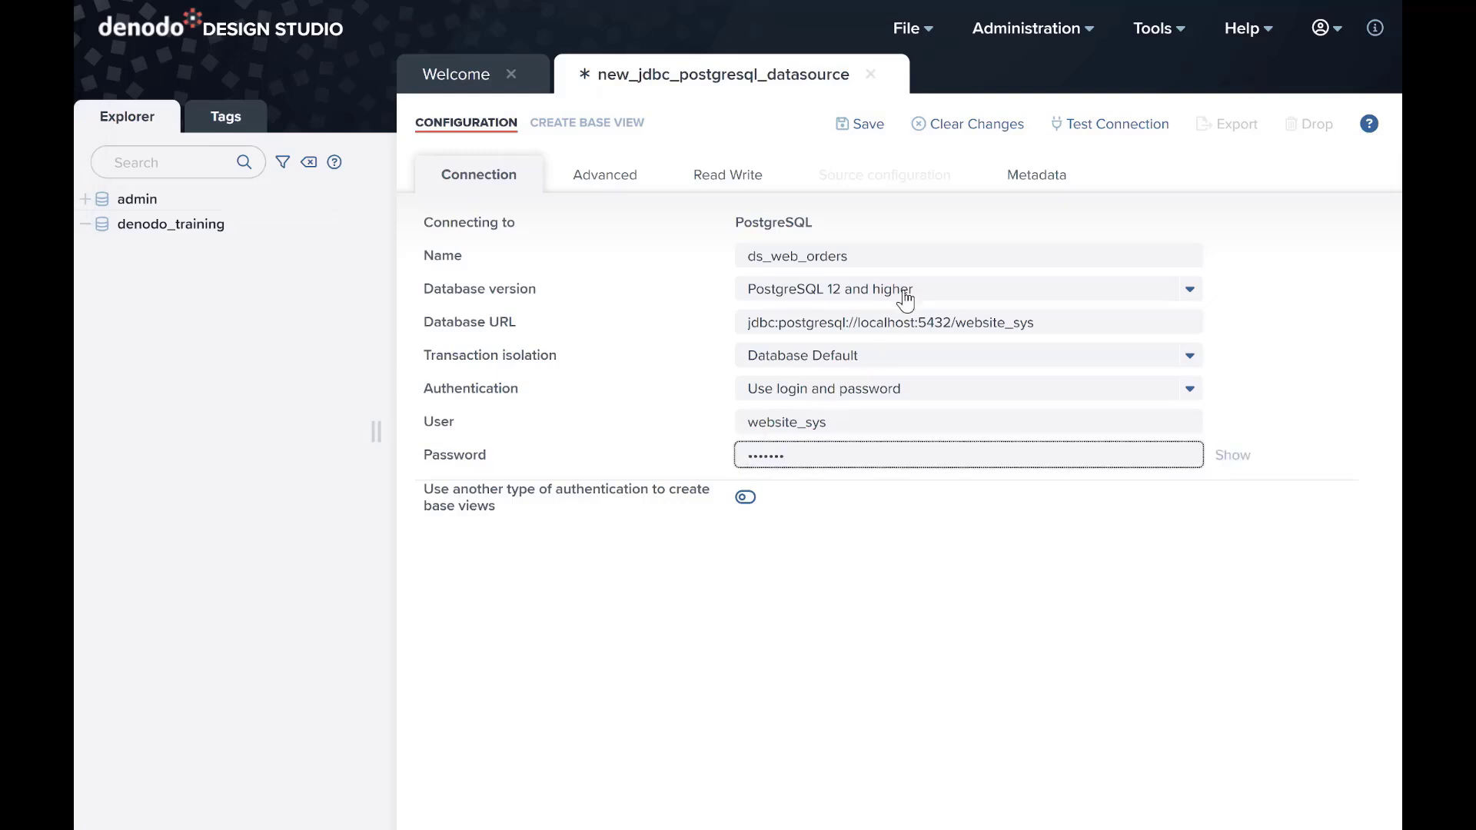
pyautogui.click(1110, 123)
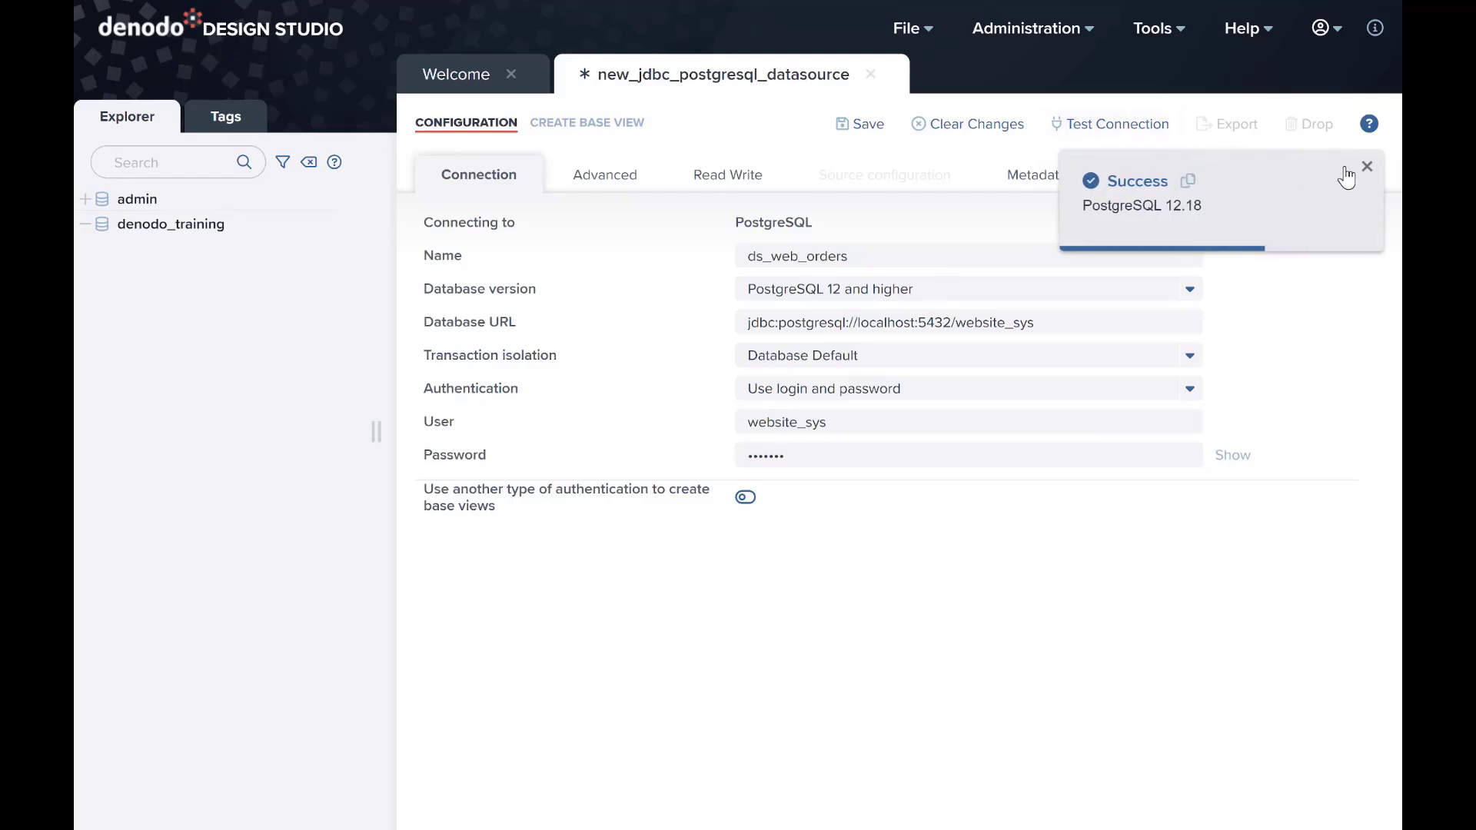
# Step: Save the ds_web_orders data source, dismissing the success notifications
pyautogui.click(1365, 167)
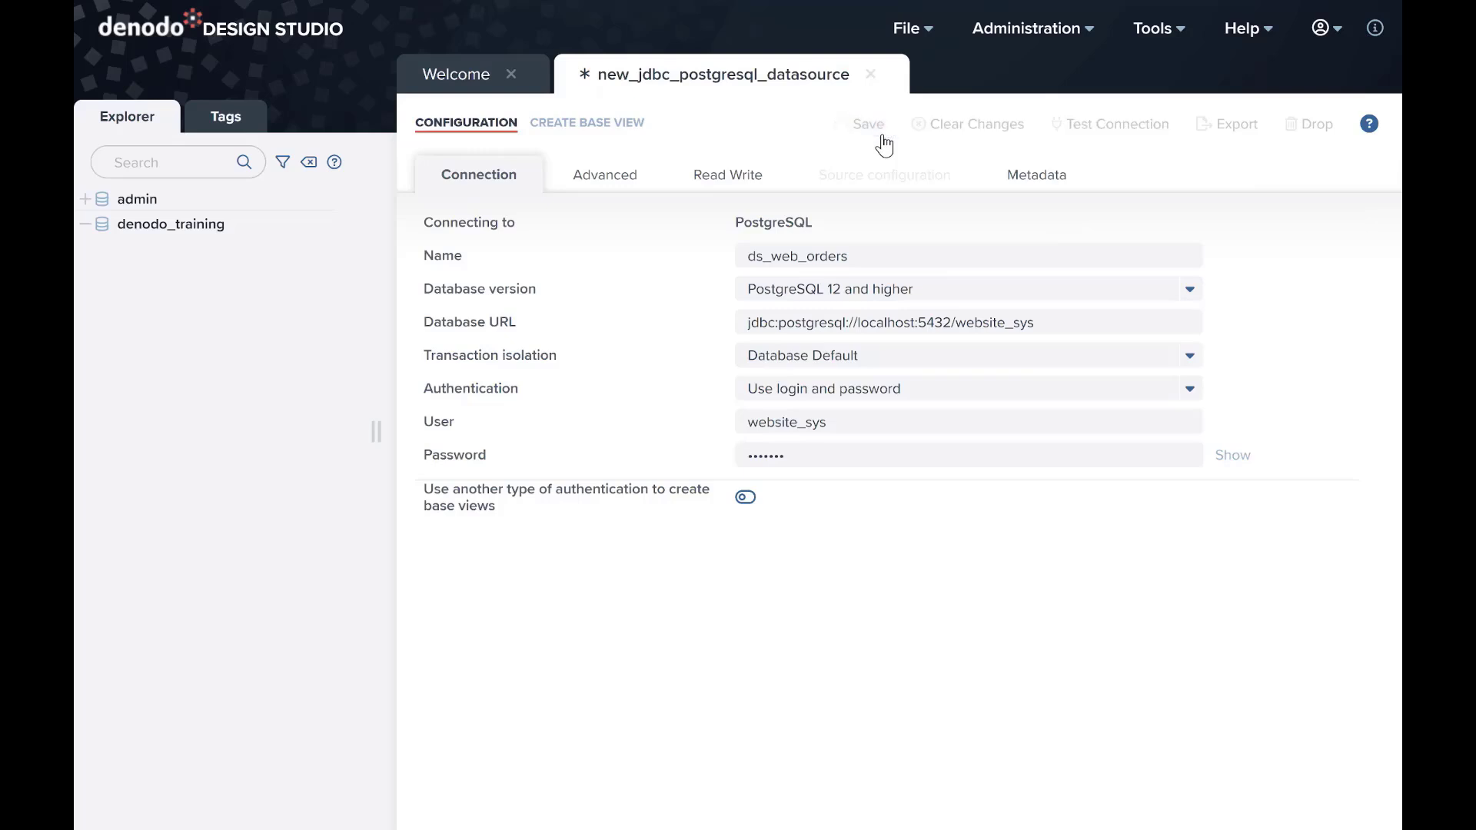
pyautogui.click(866, 123)
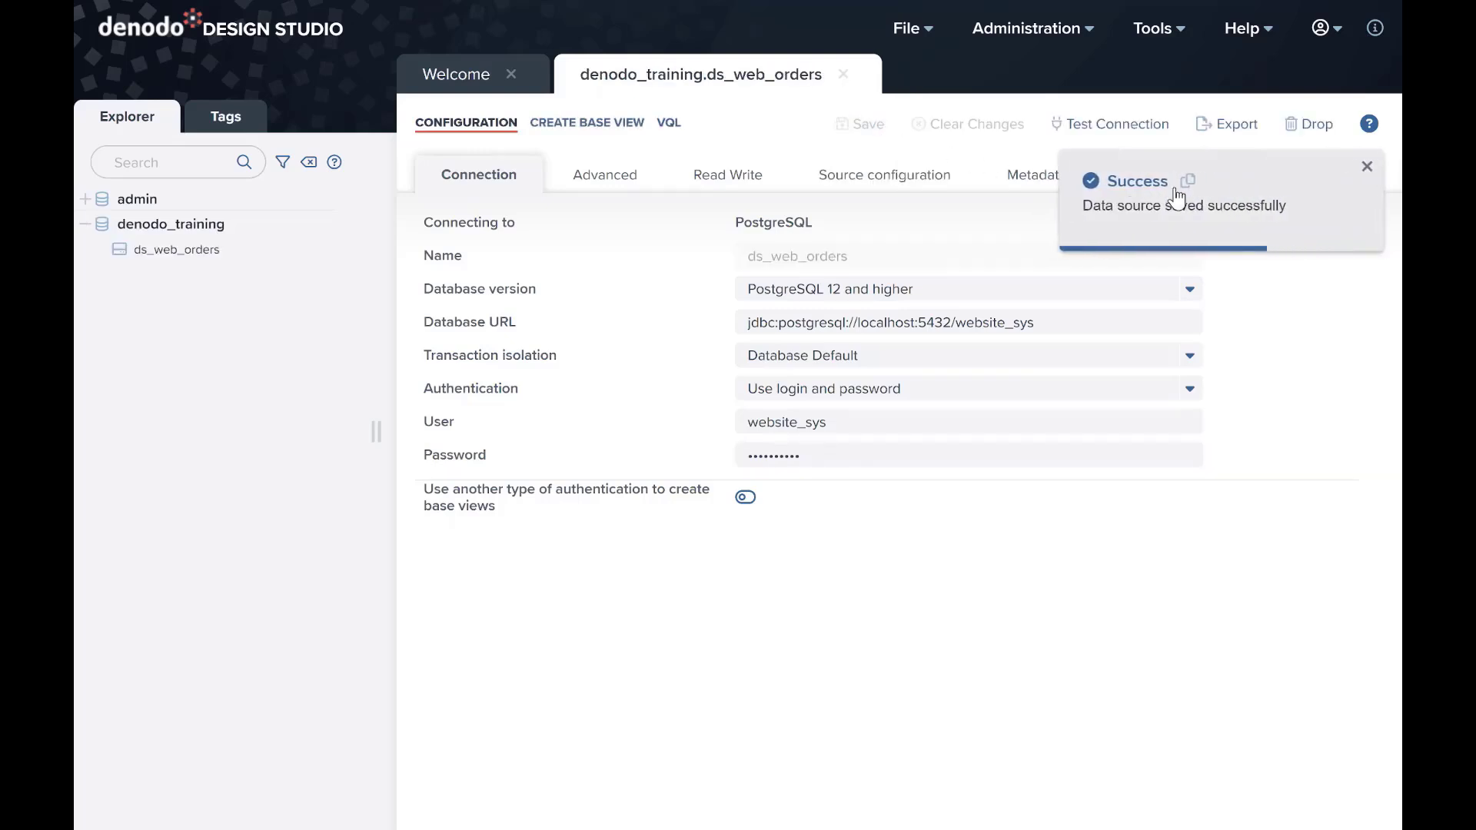
pyautogui.click(1366, 167)
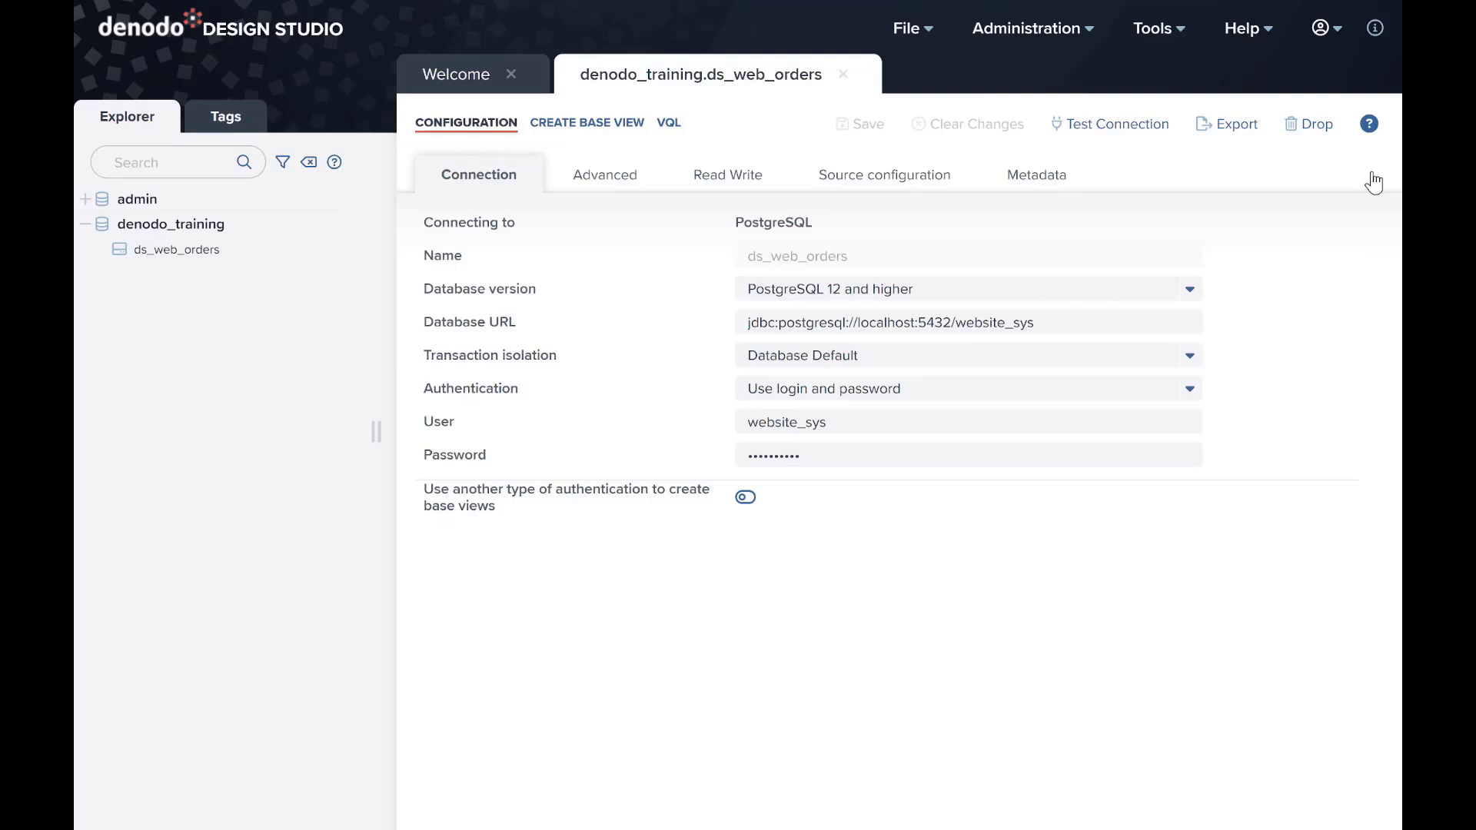
pyautogui.moveTo(1377, 180)
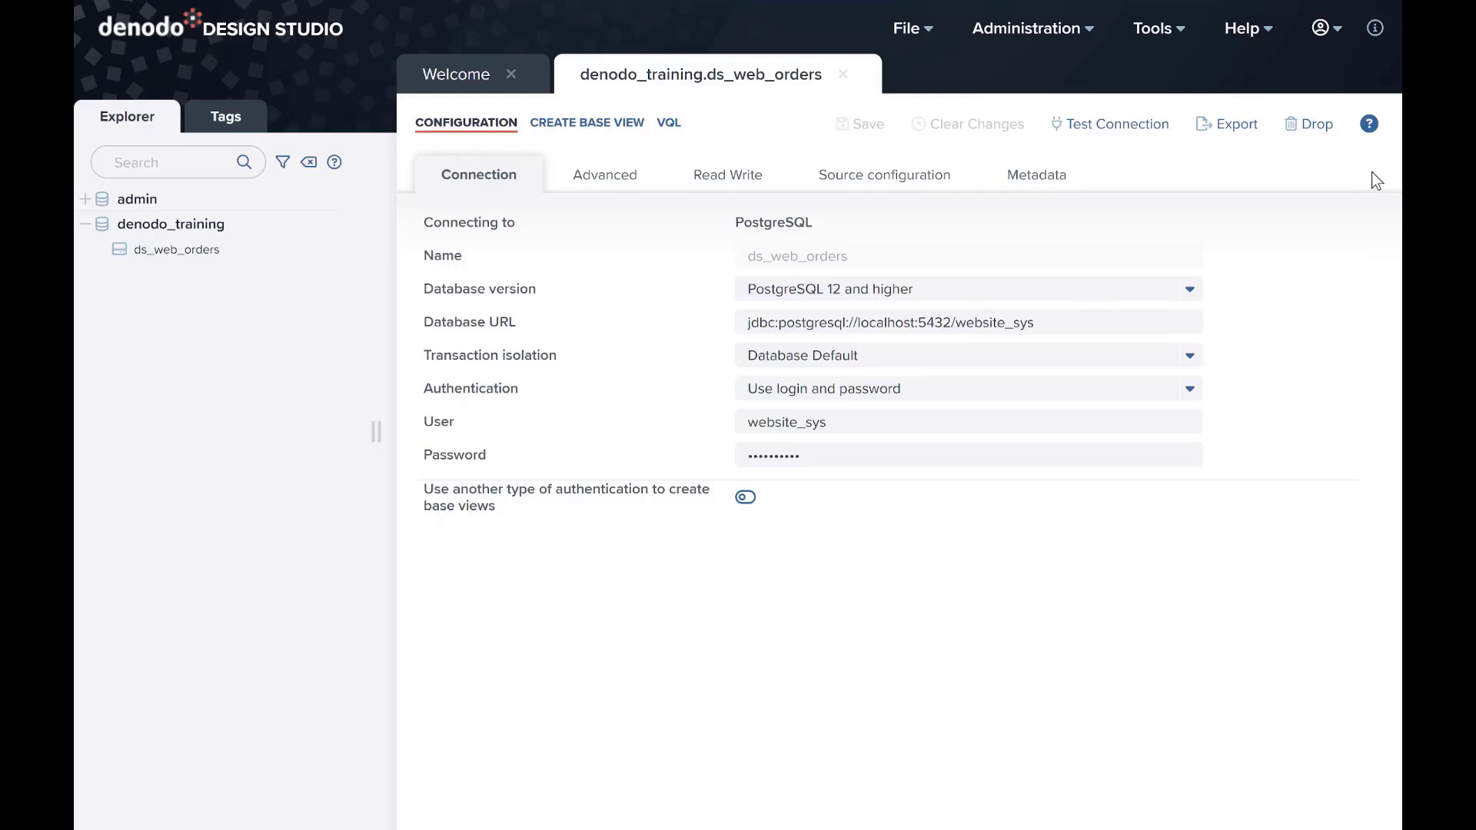